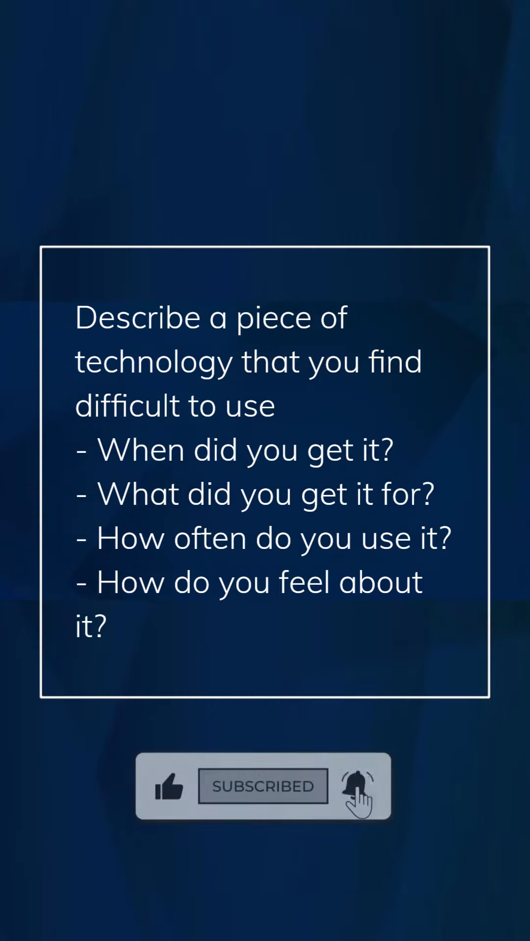
click(263, 786)
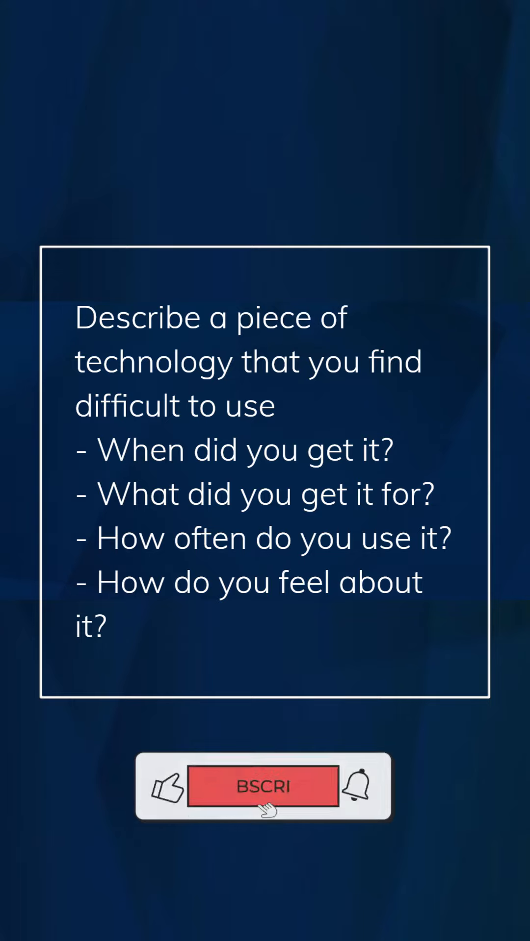
click(262, 787)
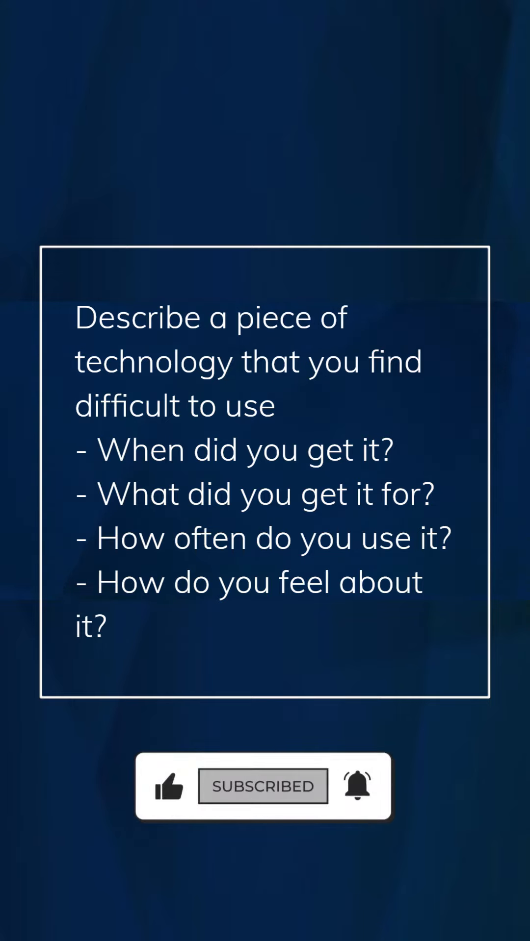
click(263, 785)
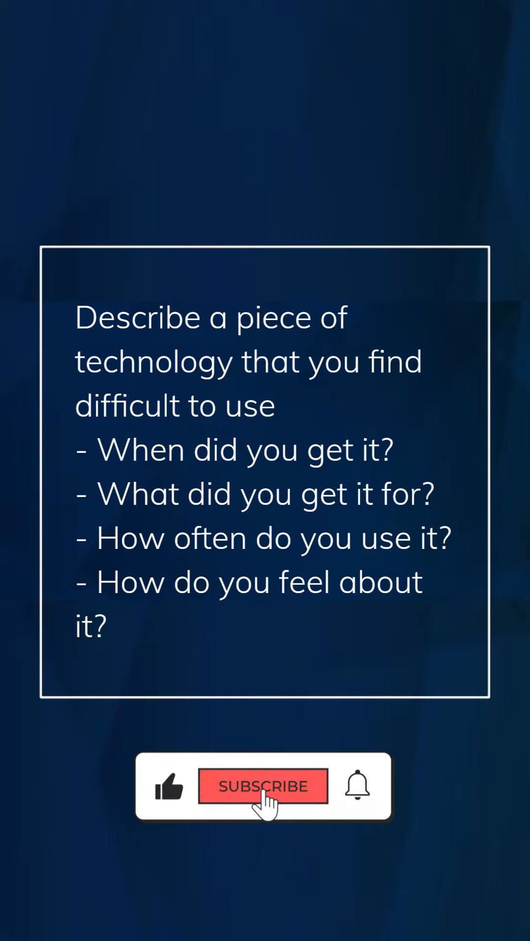